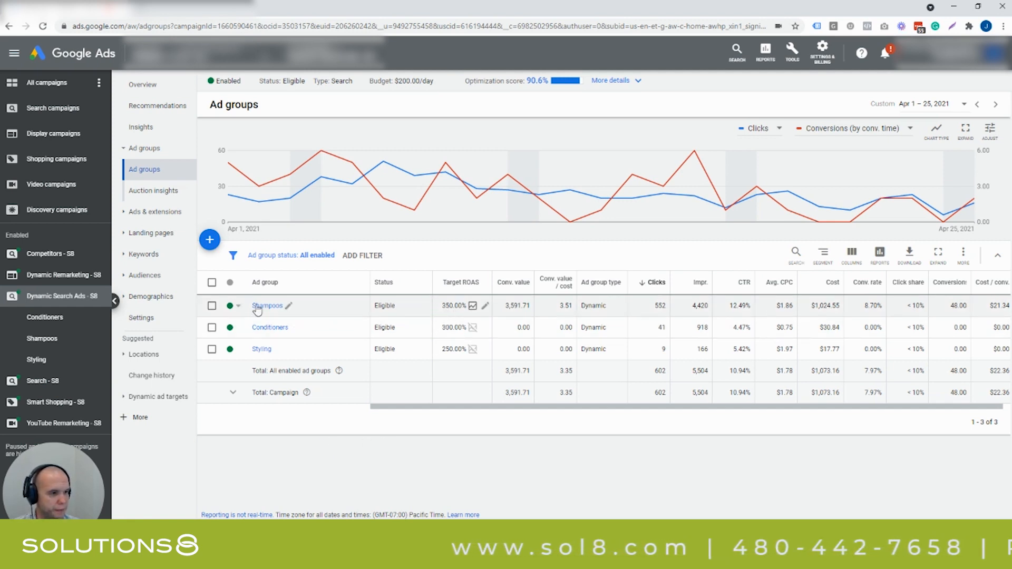
mouse_move(544, 312)
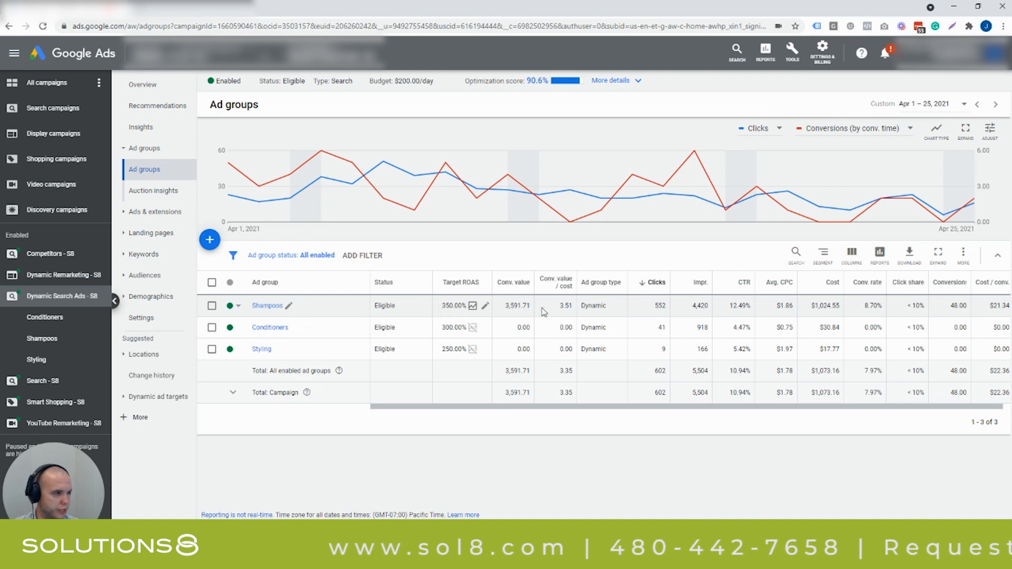
mouse_move(749, 307)
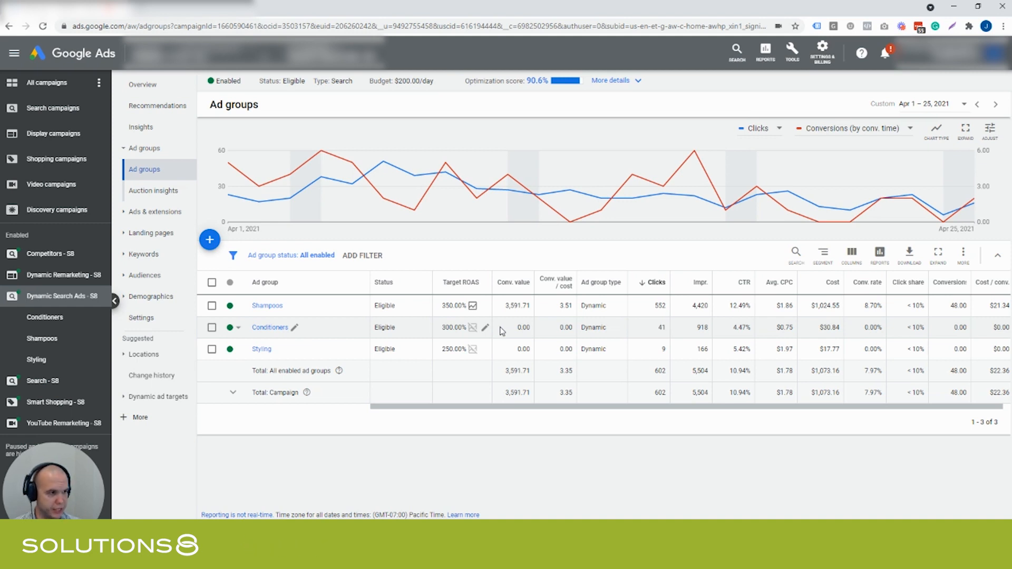
mouse_move(613, 253)
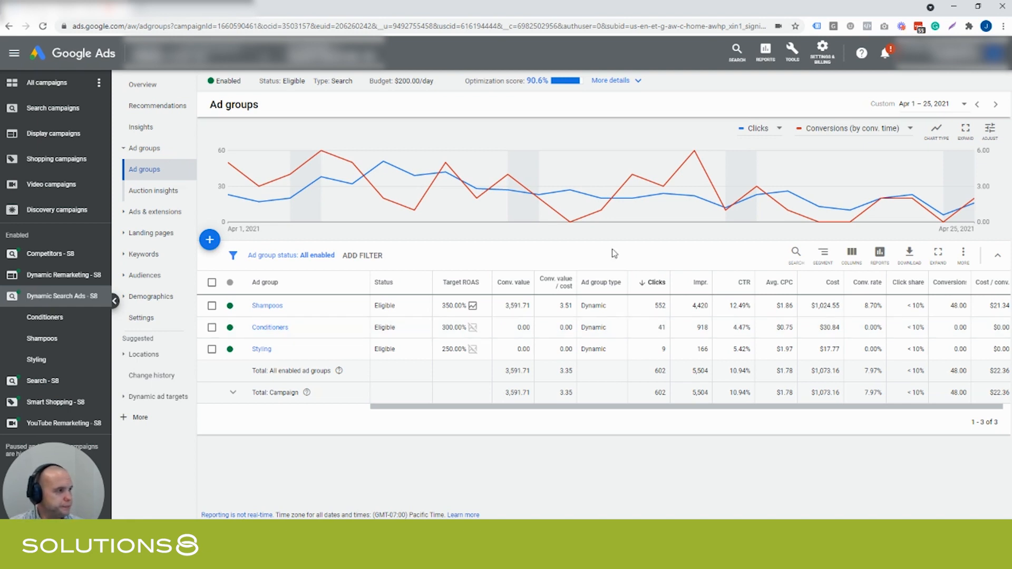
In Notepad, write the first two formula lines: 'Gross Profit: $1,000' and '/ Close Rate: 50%'.
left_click(852, 256)
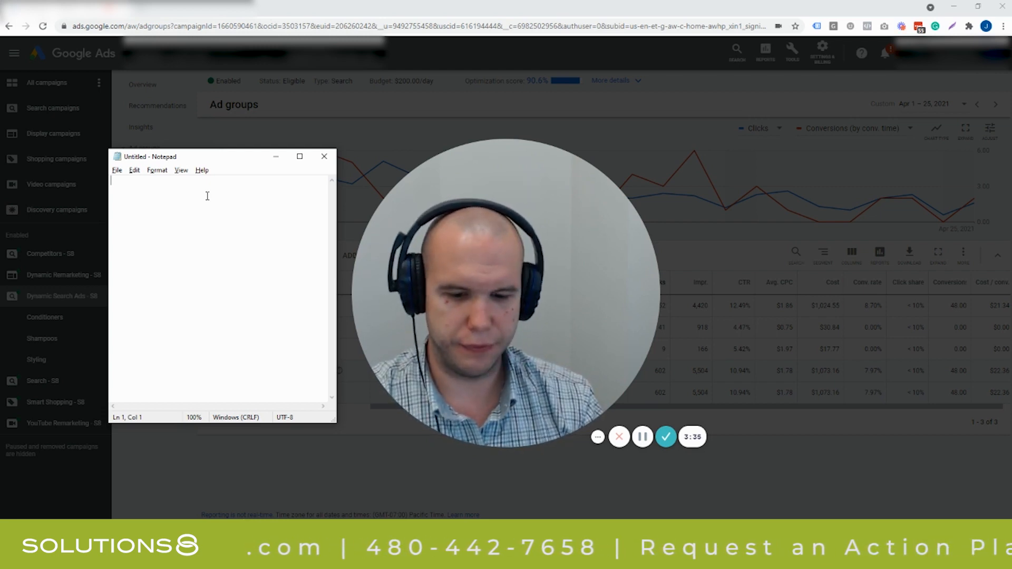
type("$1,")
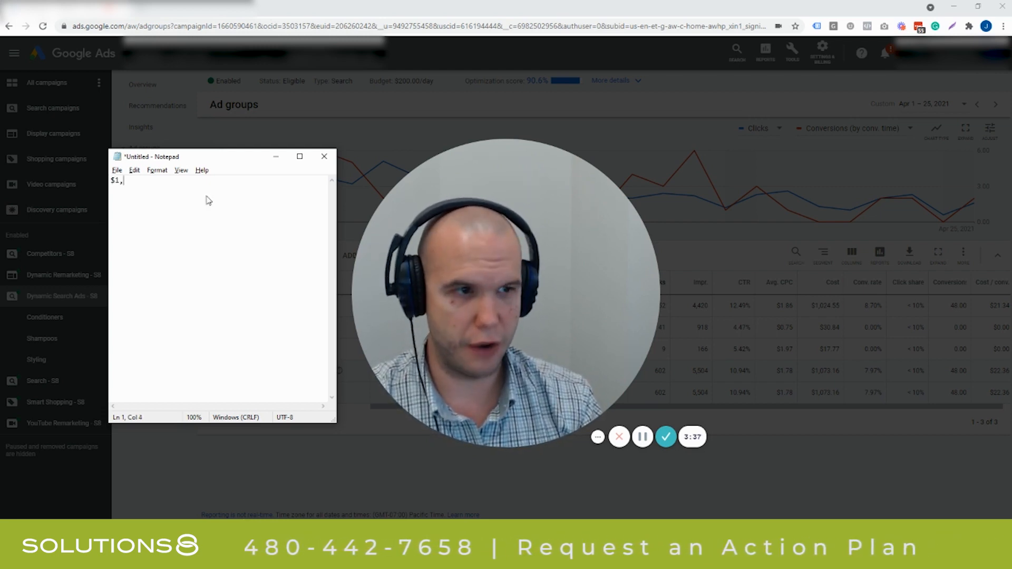
type("000")
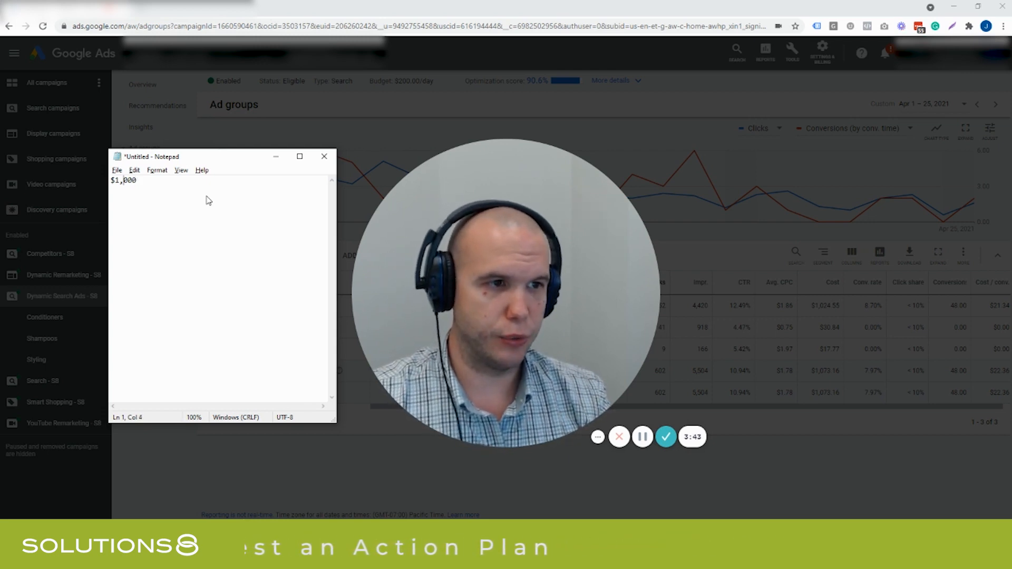
type("Gross Profit:")
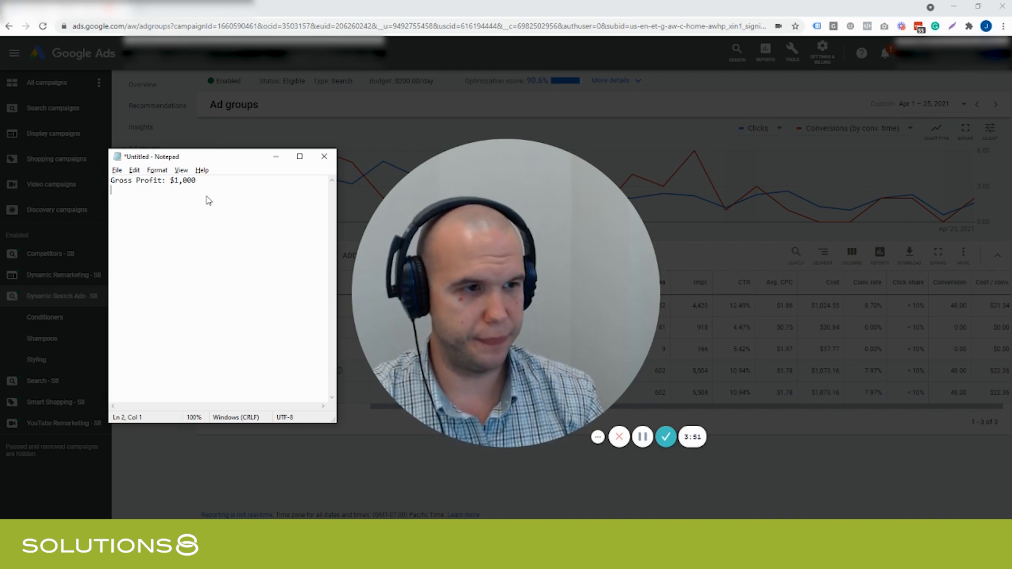
type("/ C")
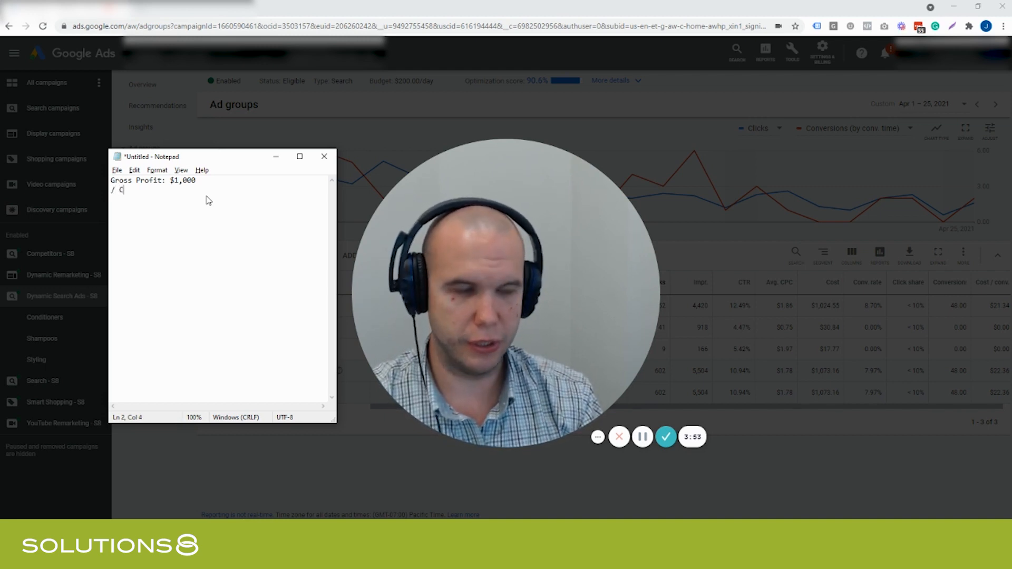
type("lose Rate")
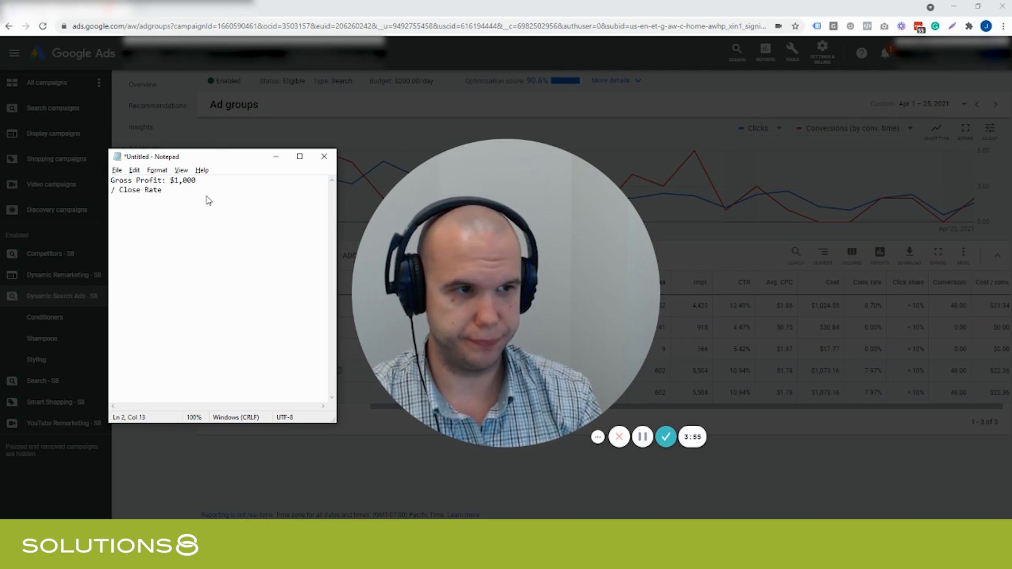
type("50")
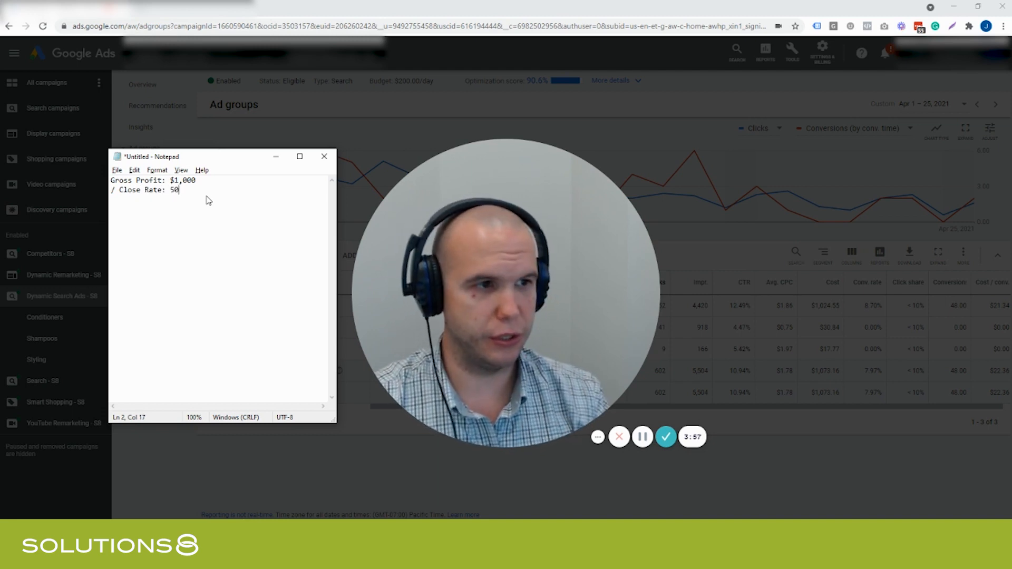
type("%")
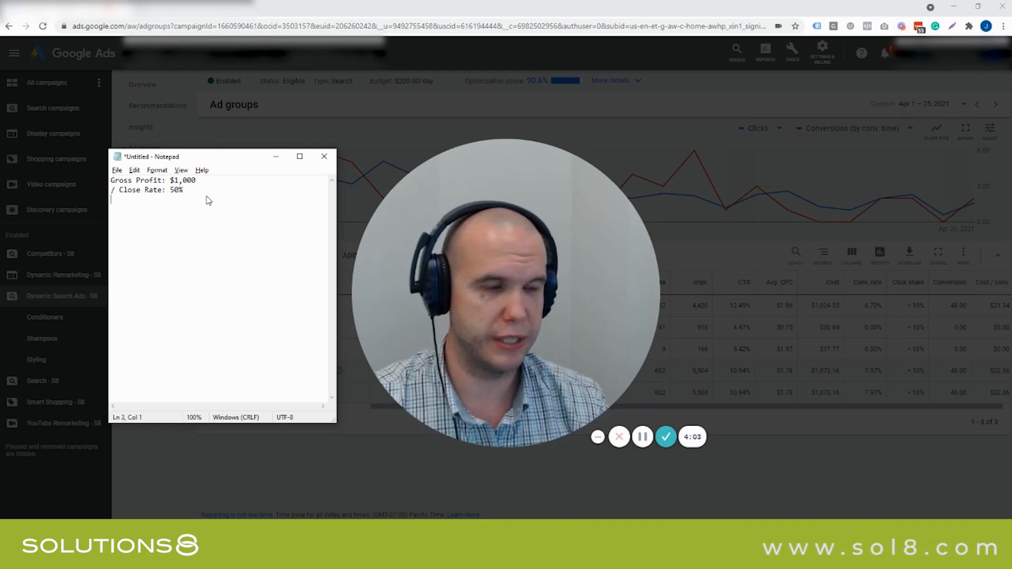
Add '2 Leads Generated = 1 Close Lead = $1,000', then start a 'Revenue Per Lead:' line.
type("2 Leads Generated = 1")
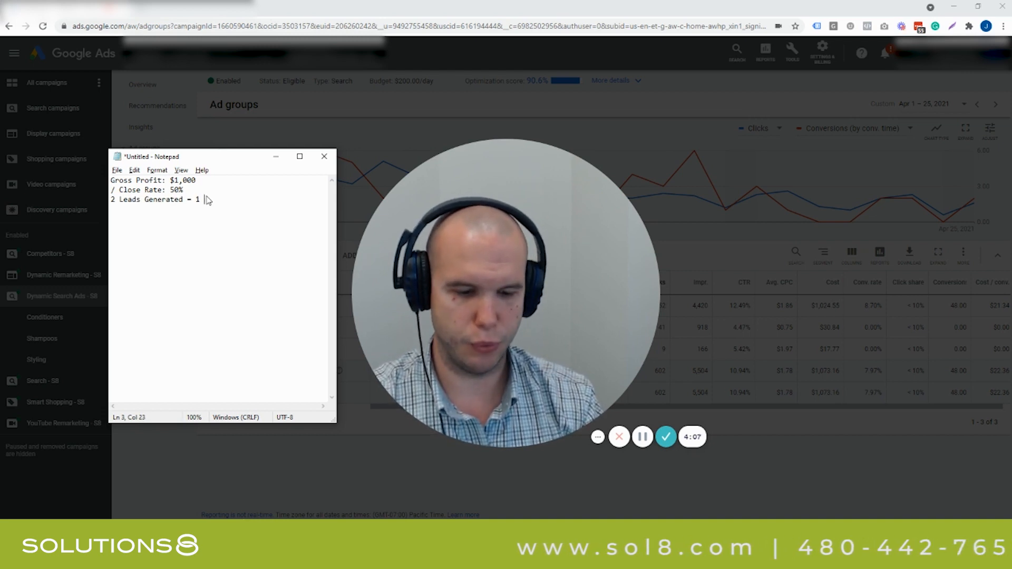
type("Close Lead")
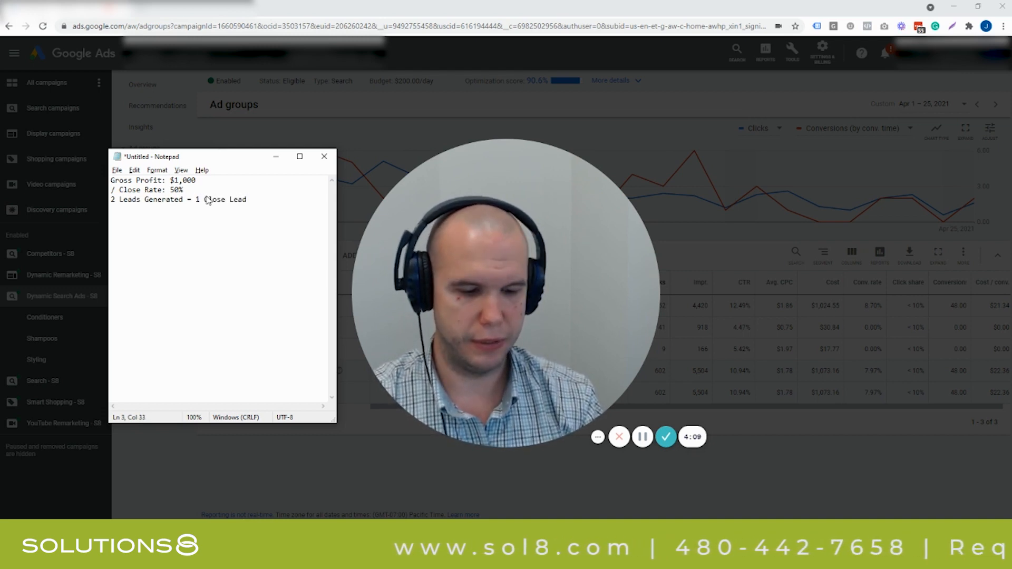
type("= $1,000")
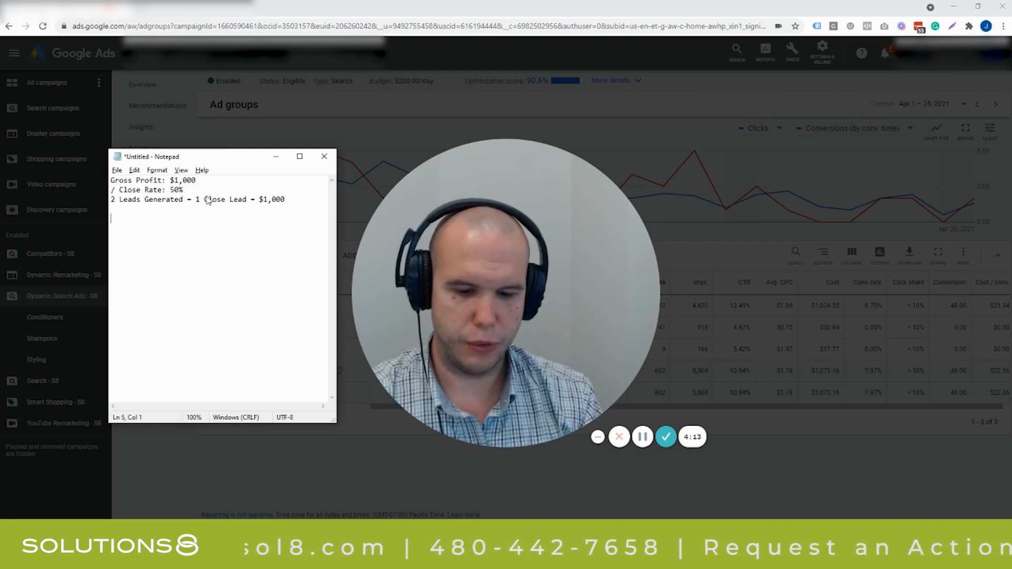
type("Revenue per Lead:")
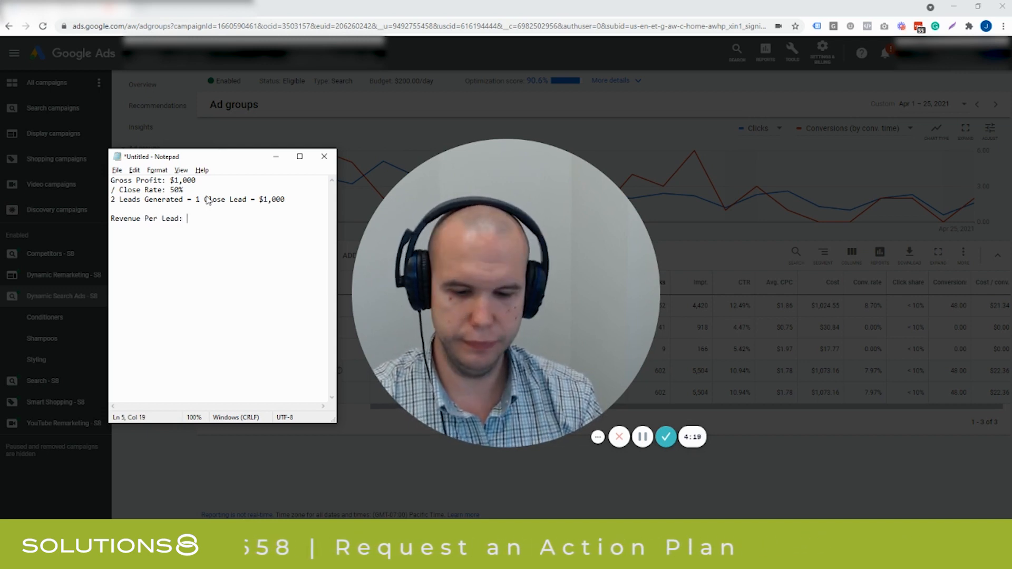
Fill in $500 revenue per lead and add 'Generating 2 leads' and '2 leads, close 1 lead' lines at $1,000.
type("$500")
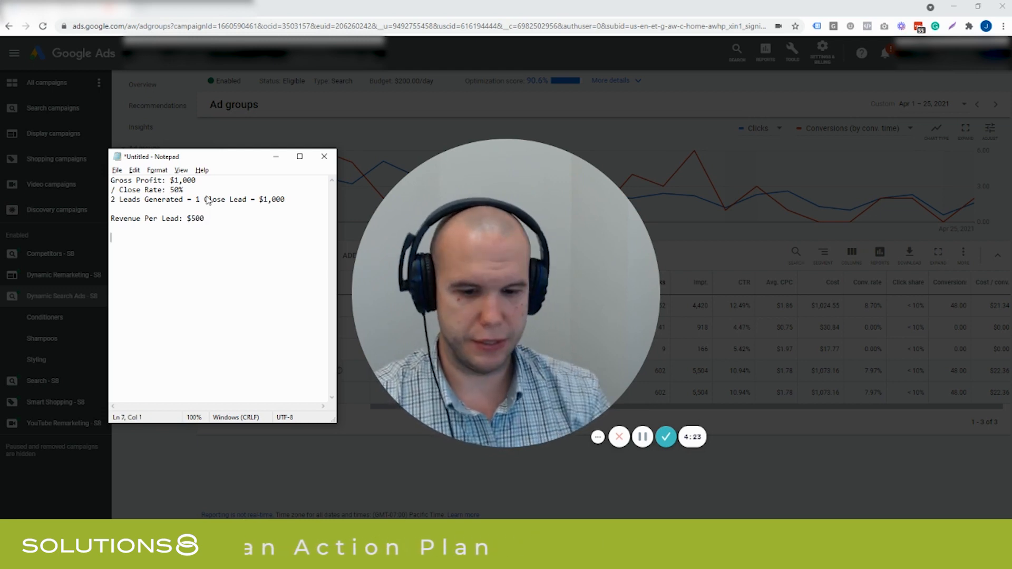
type("Generating 2 le")
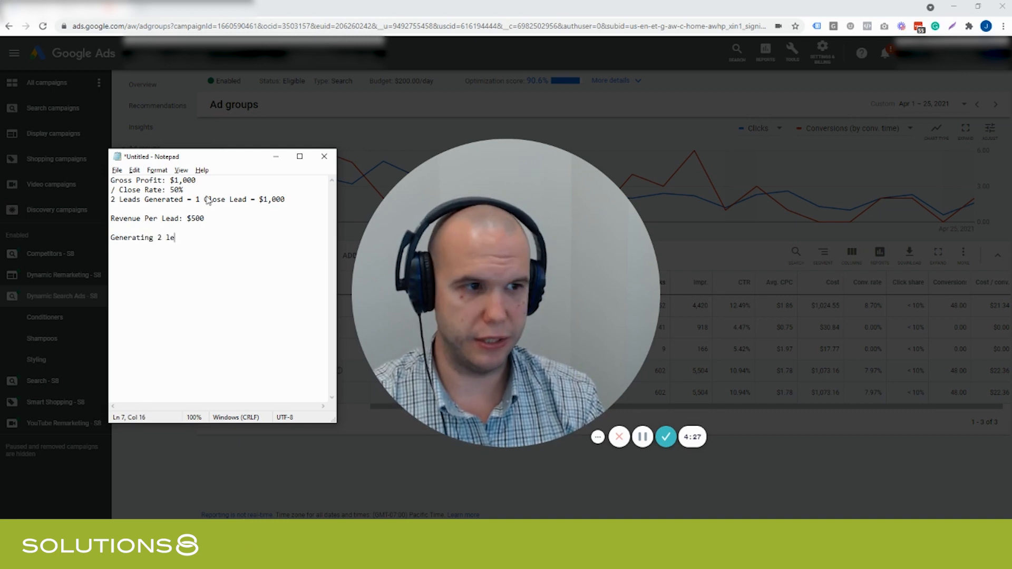
type("ads:")
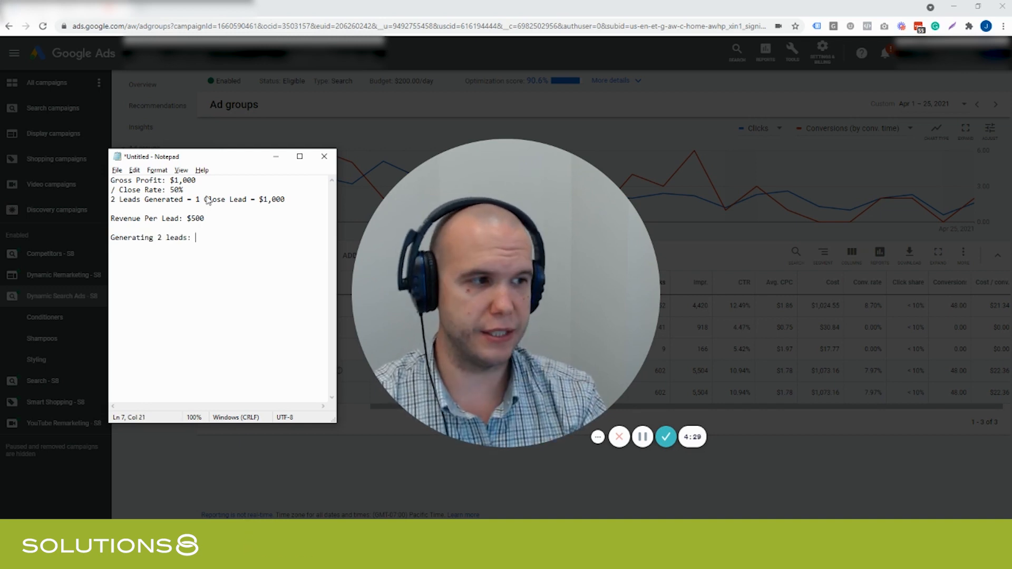
type("$1,000")
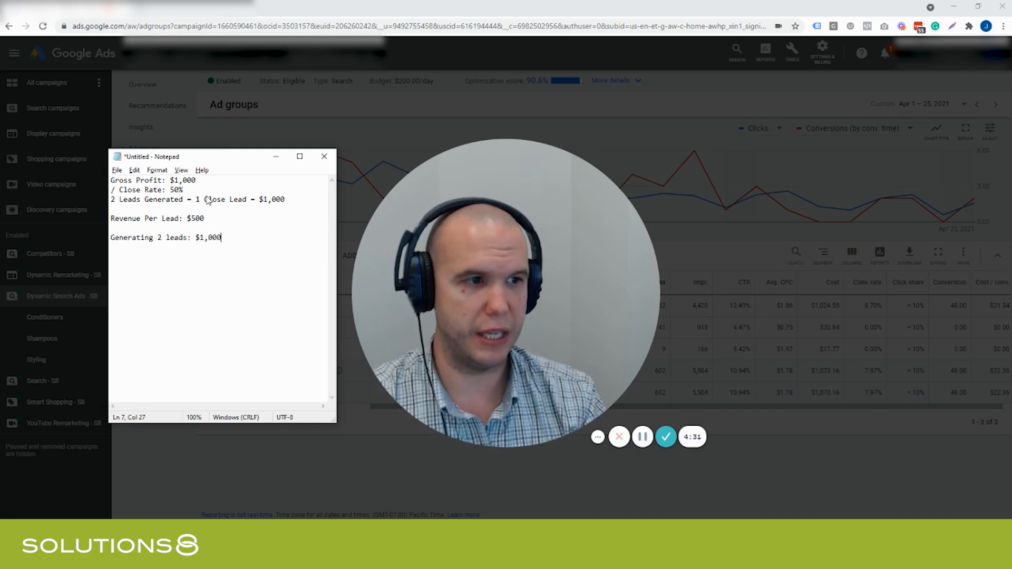
type("2 leads,")
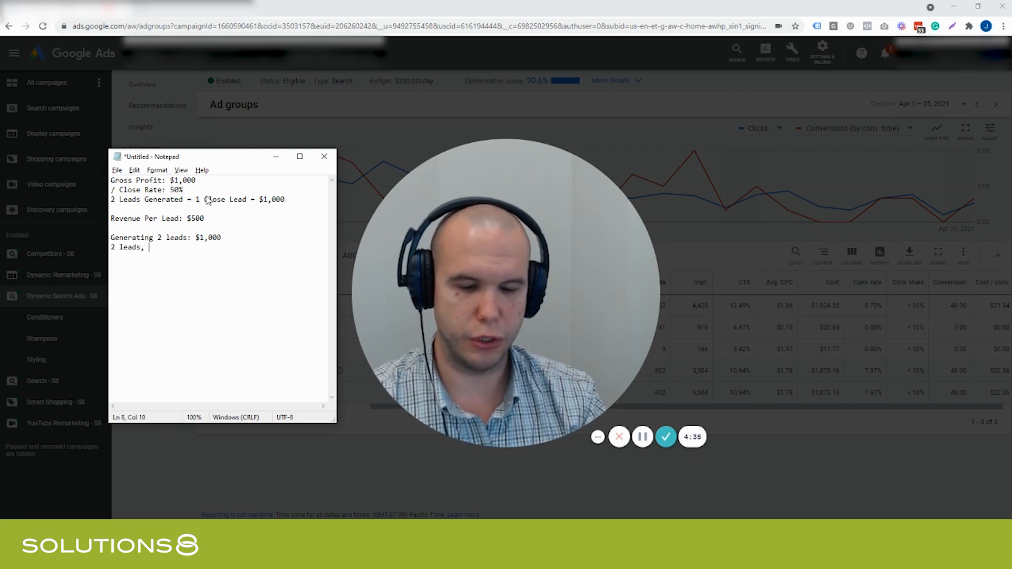
type("close 1 lead")
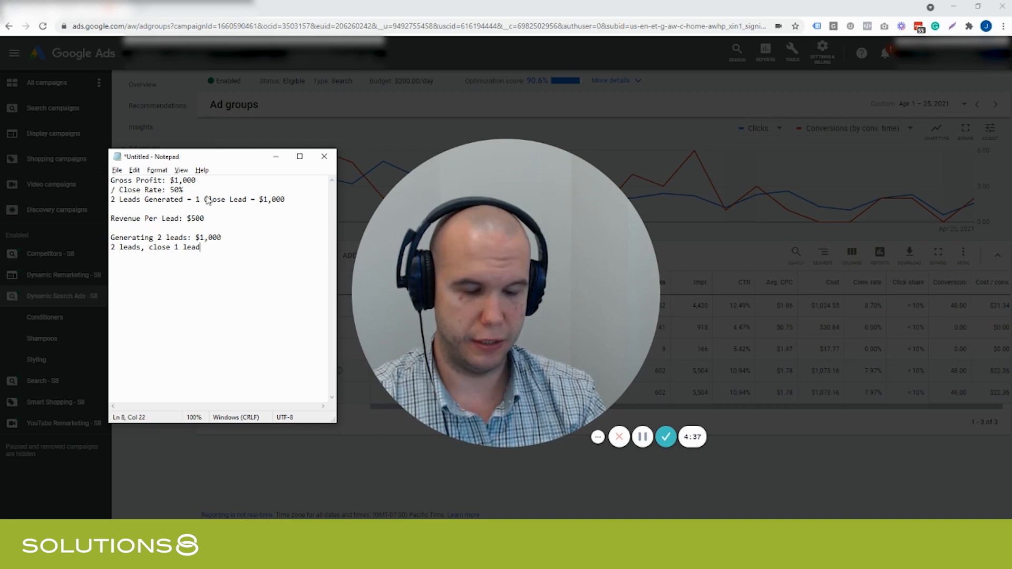
type(": $1,000")
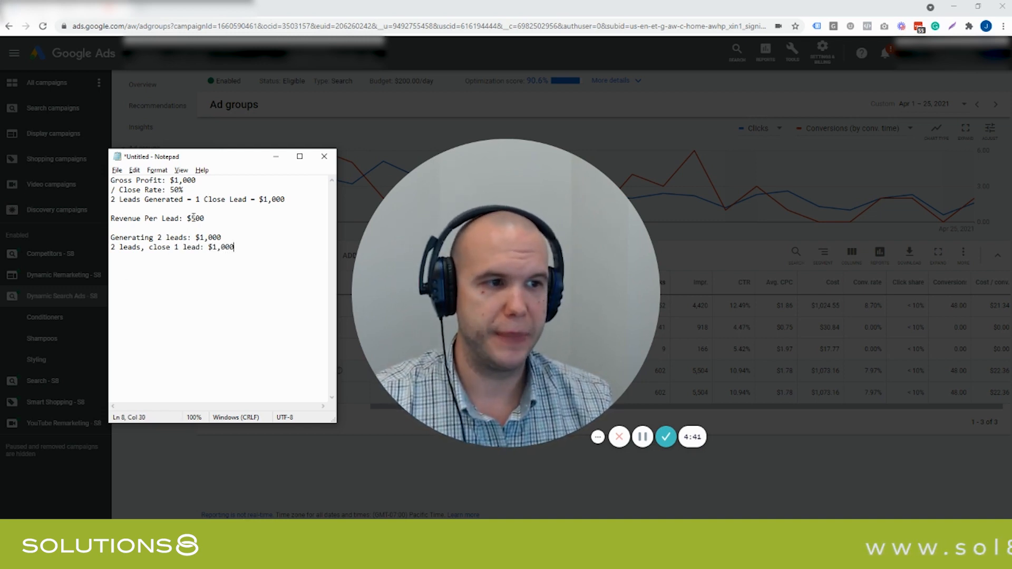
triple_click(157, 218)
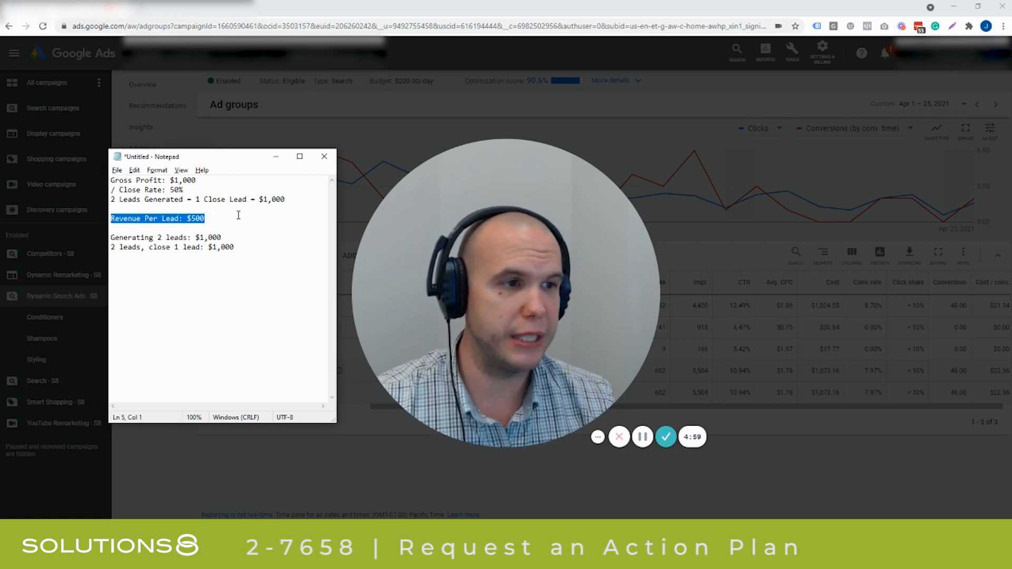
key("ctrl+a")
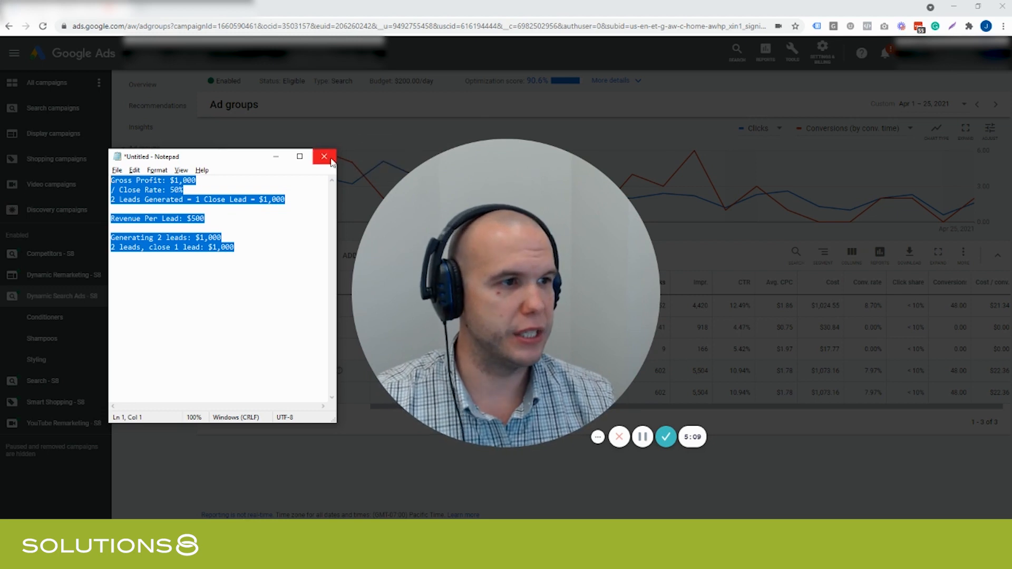
Revise the note's close rate from 50% to 25%, updating leads and revenue per lead.
left_click(205, 218)
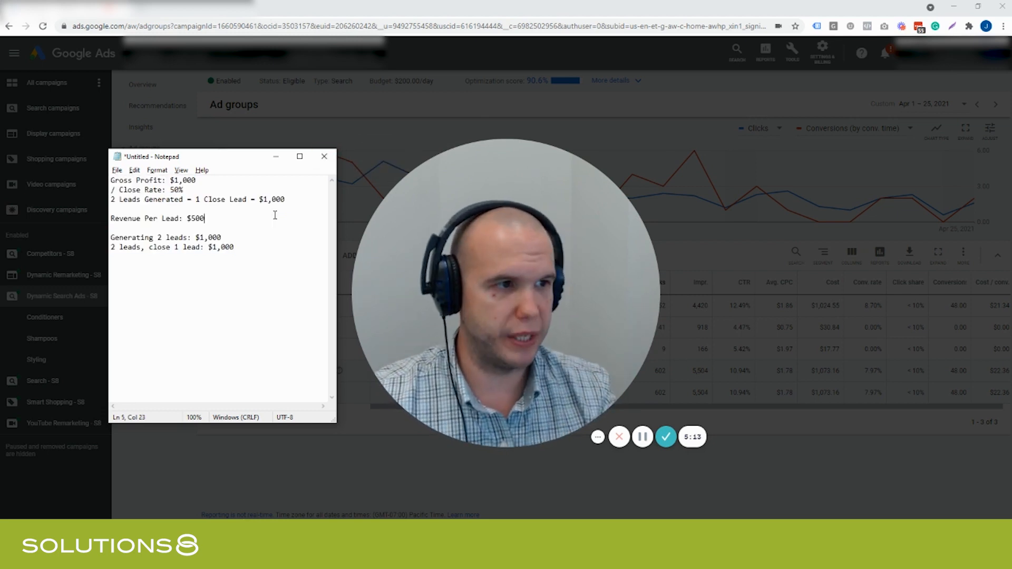
double_click(174, 190)
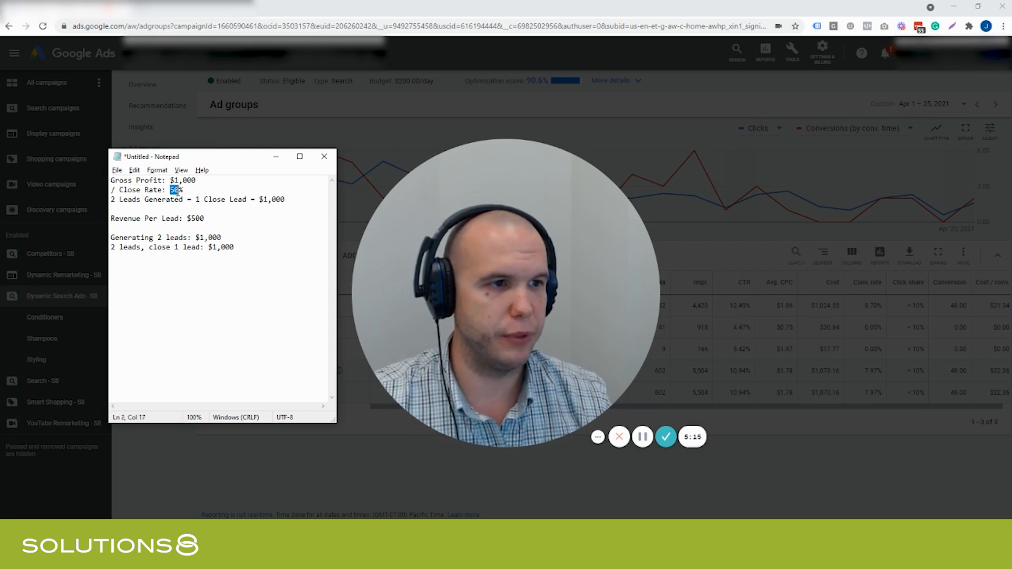
type("25%")
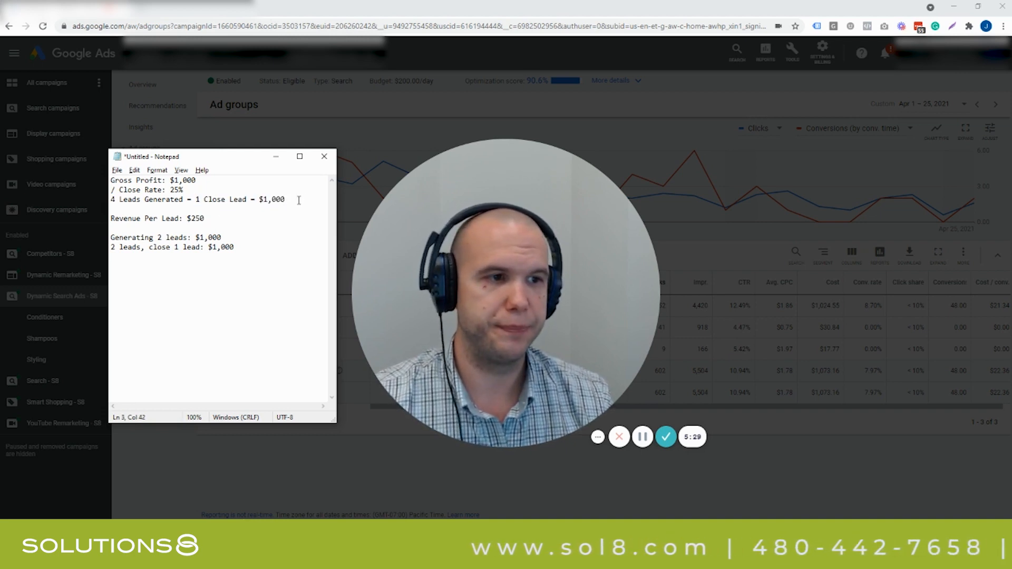
left_click(325, 156)
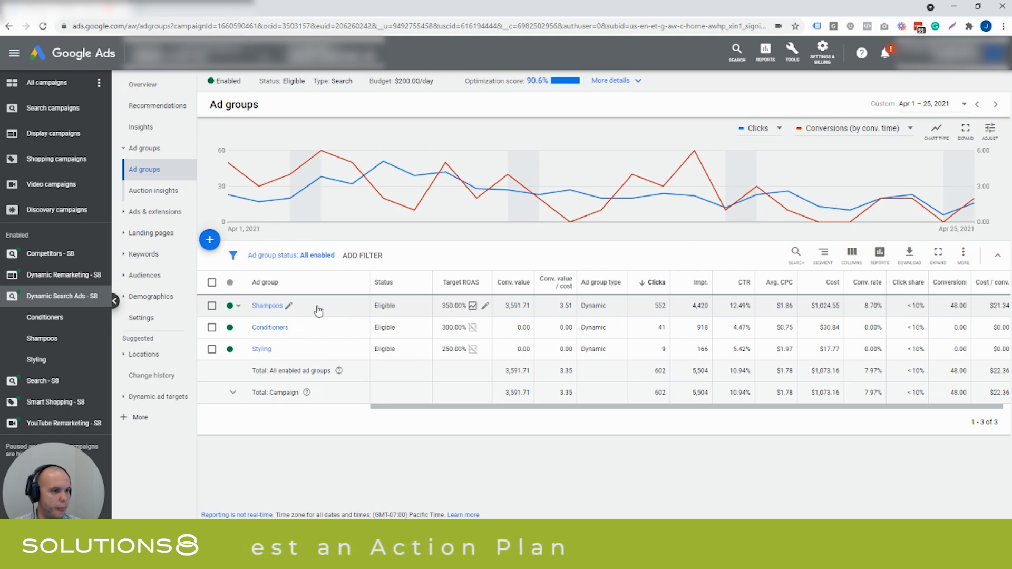
Highlight the Shampoos ad group's figures, still at 350% target ROAS and 48 conversions.
double_click(566, 305)
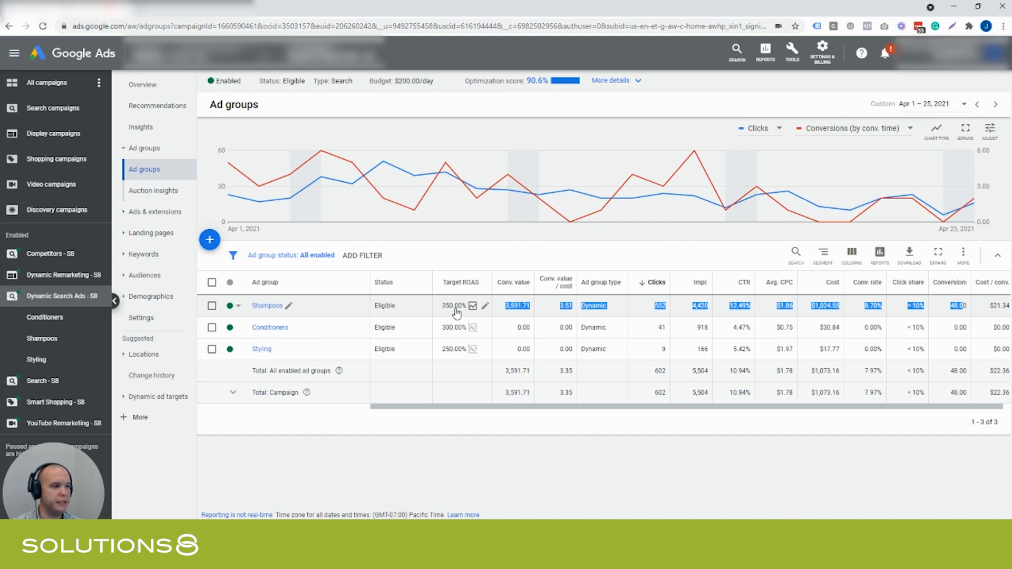
mouse_move(283, 310)
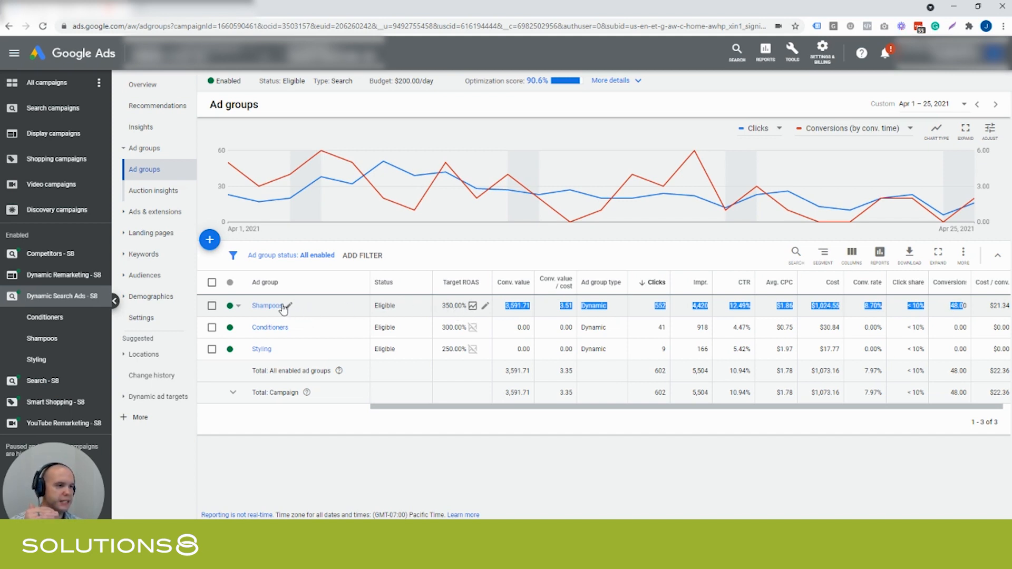